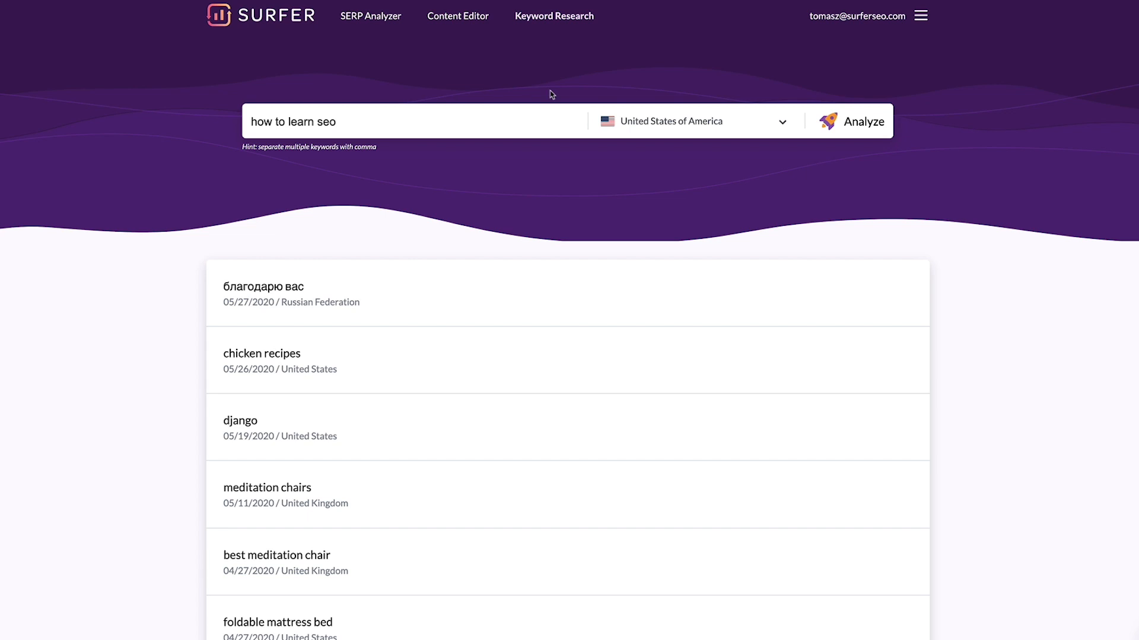
Step: Analyze 'how to learn seo' with United States kept as the target country and view Similar Keywords
click(694, 121)
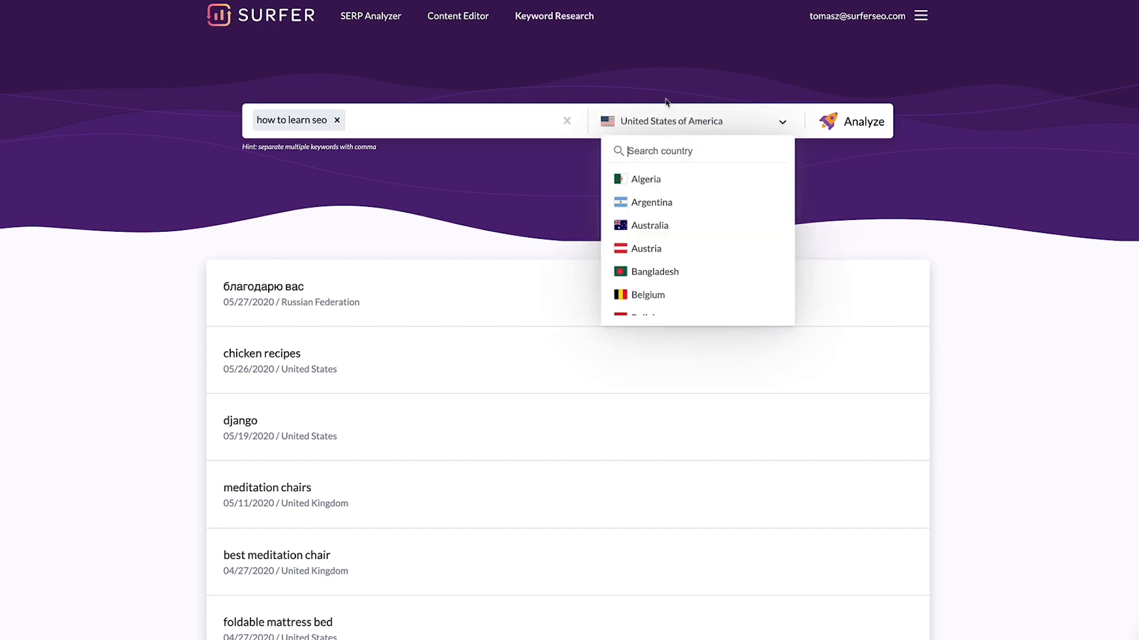
click(863, 121)
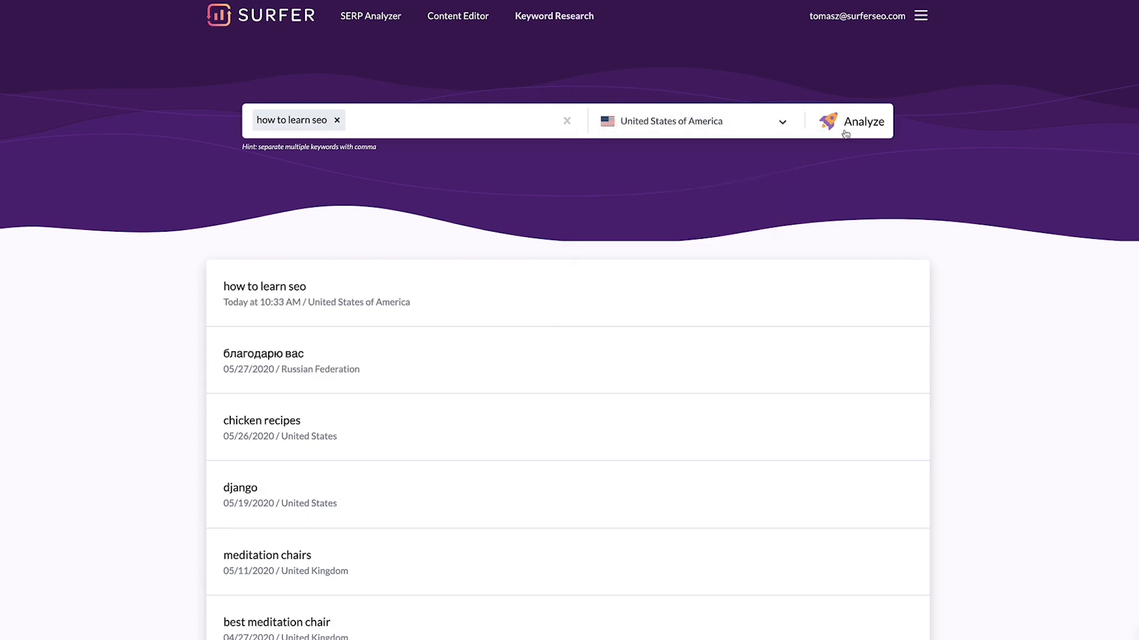
click(863, 121)
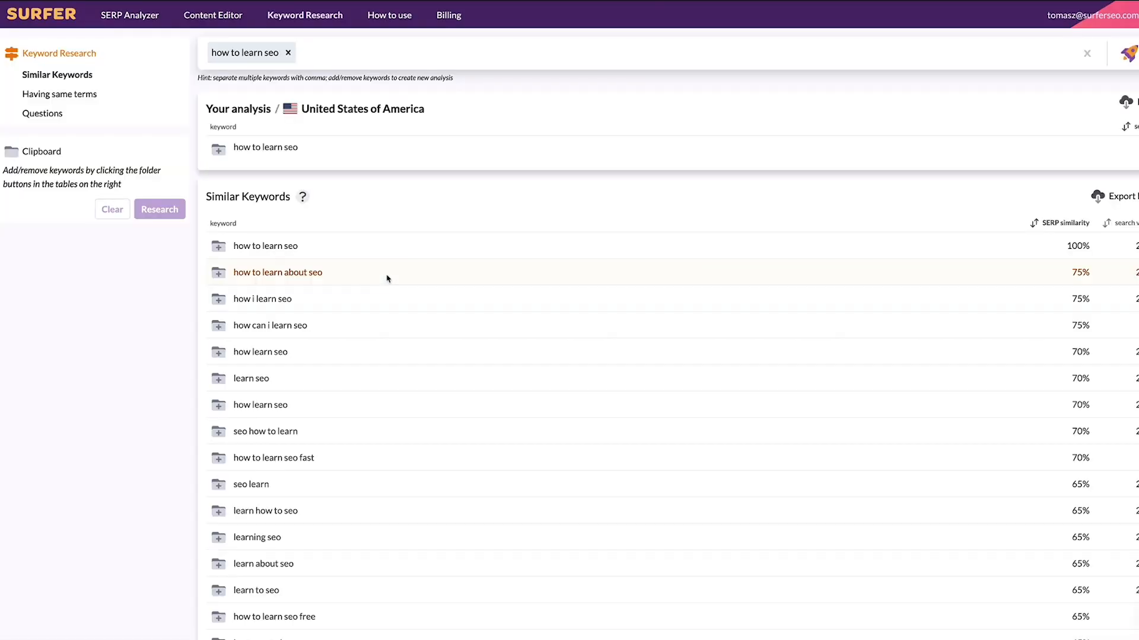
mouse_move(1114, 248)
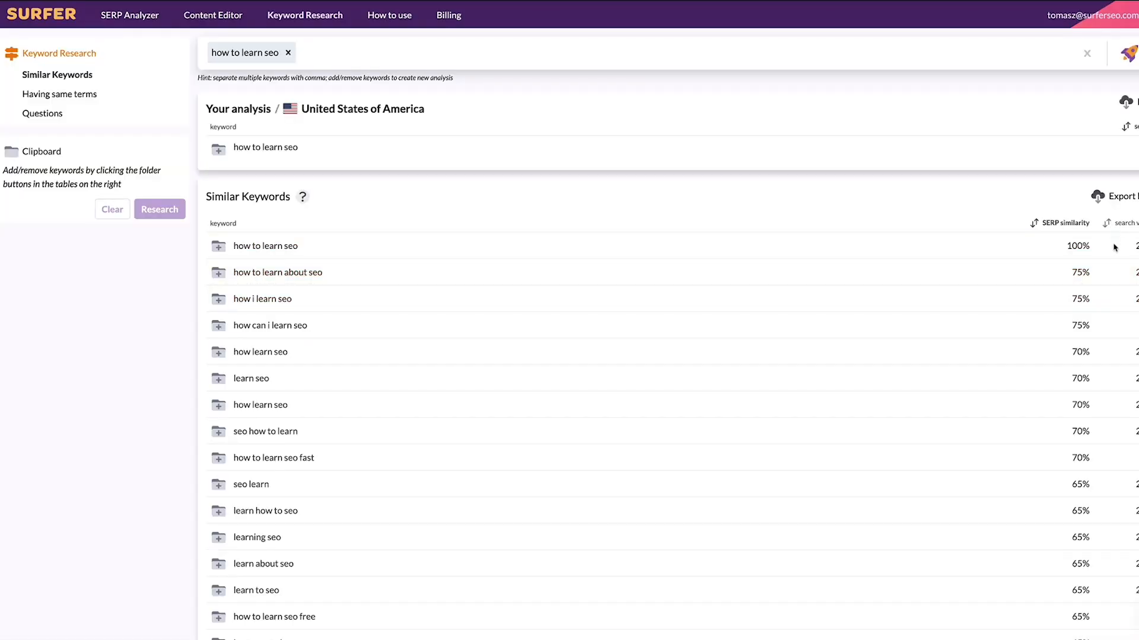
scroll(down, 3)
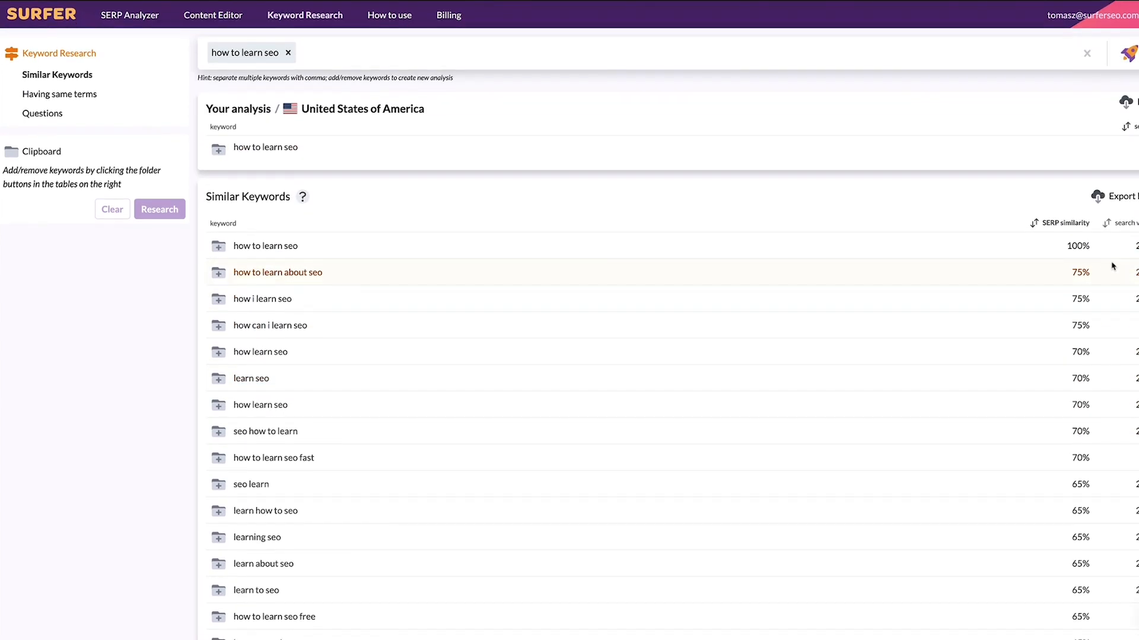
scroll(right, 3)
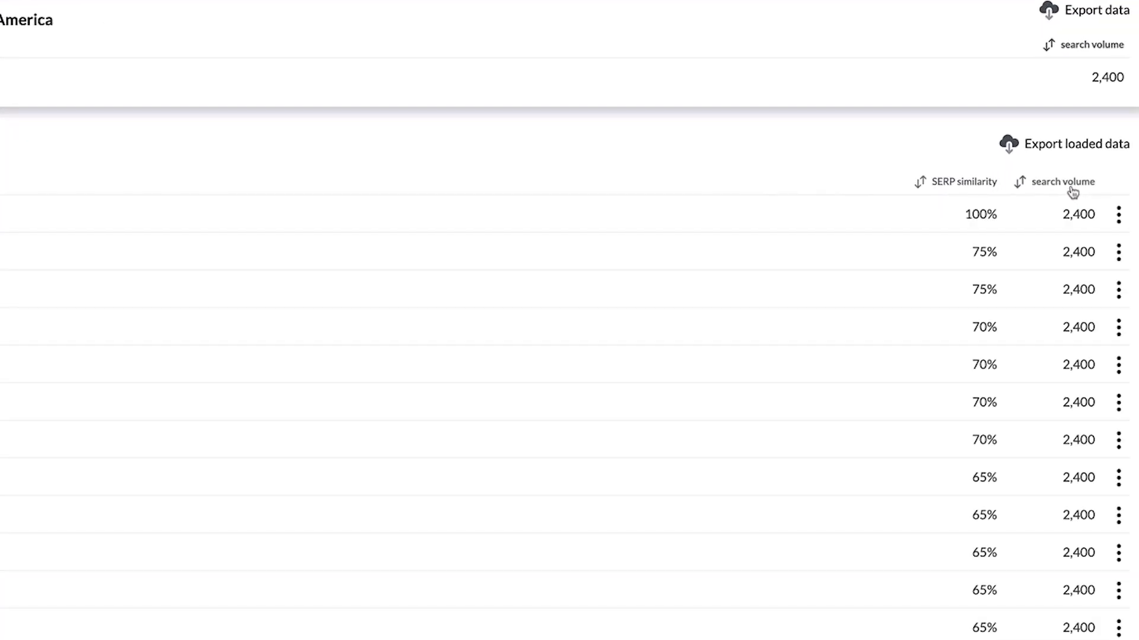
mouse_move(560, 346)
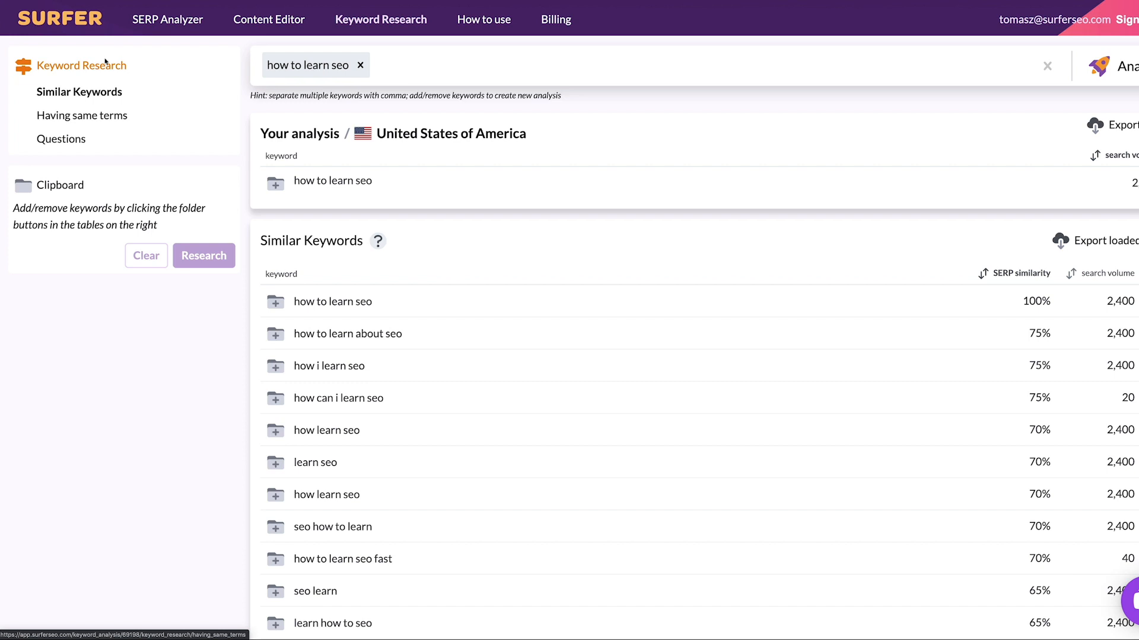
mouse_move(19, 120)
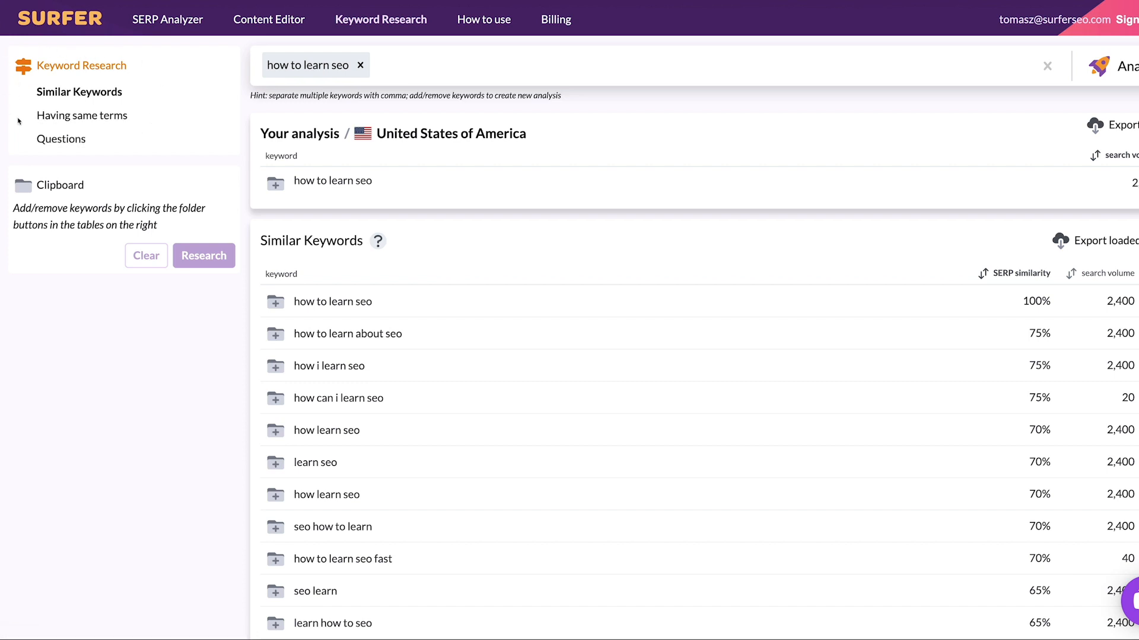
mouse_move(81, 116)
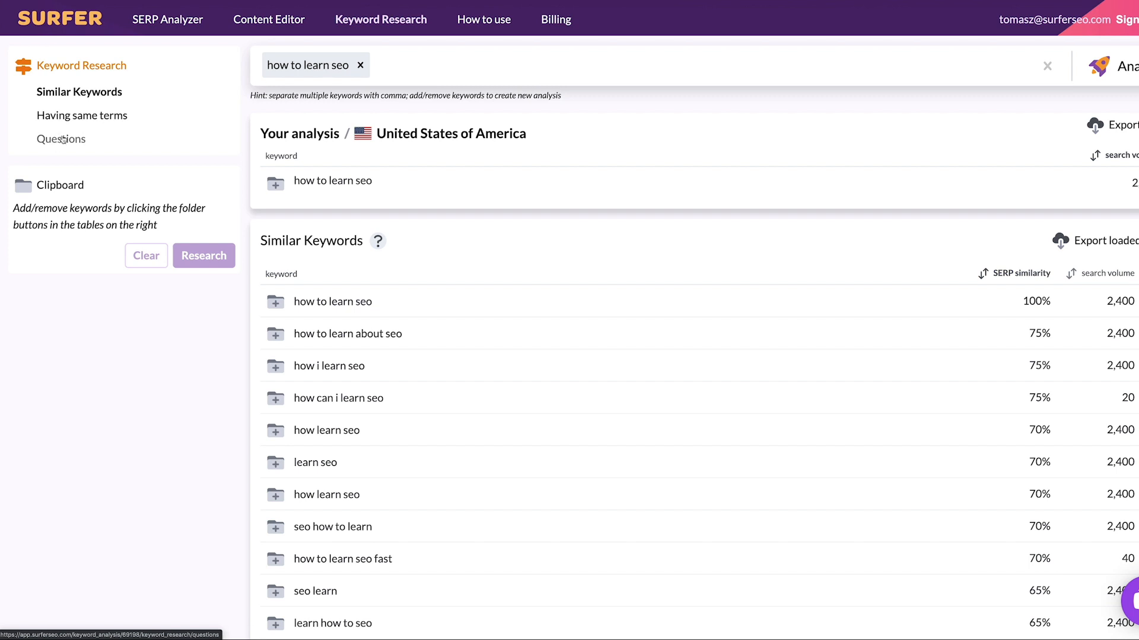
Step: Clip same-terms keywords seo how to learn, learn how to do seo, how to learn seo reddit, then show Questions
click(83, 115)
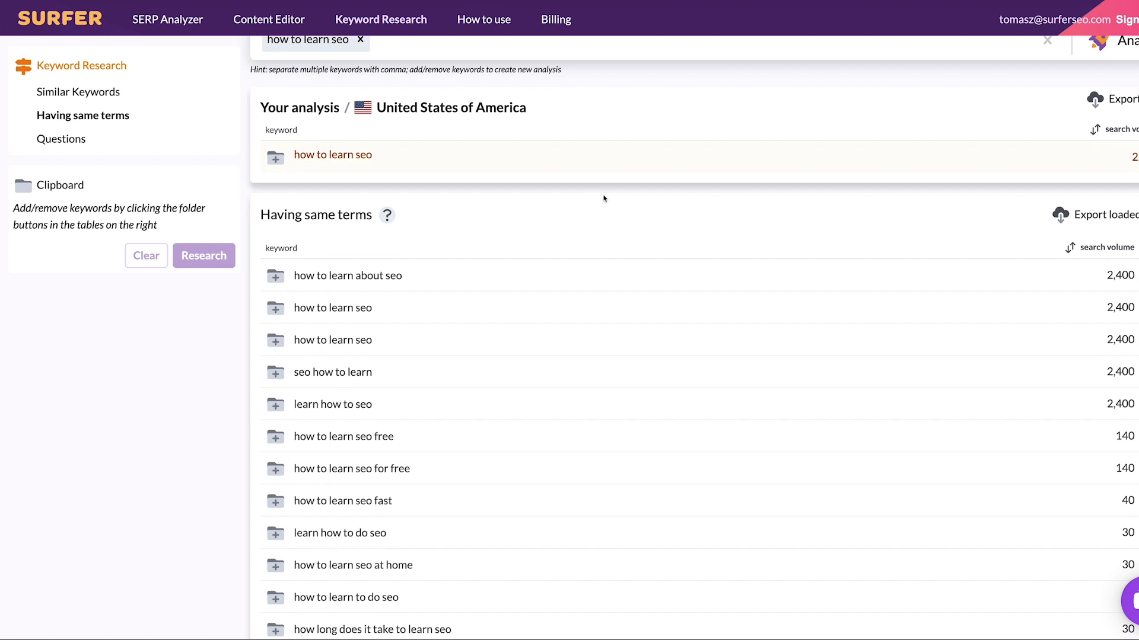
scroll(down, 3)
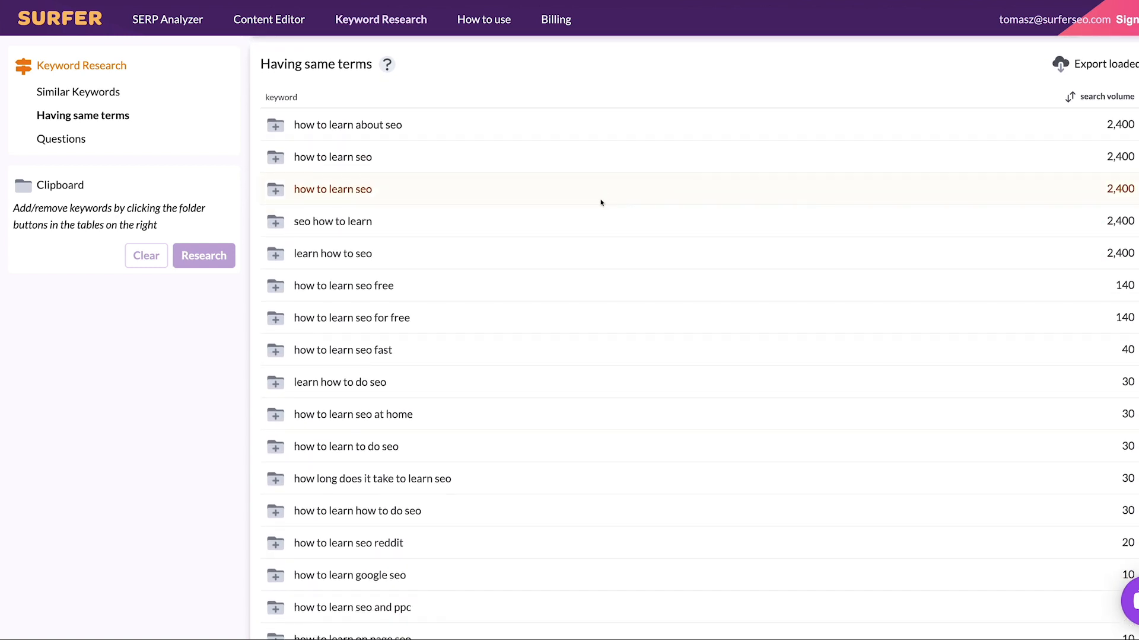
click(276, 221)
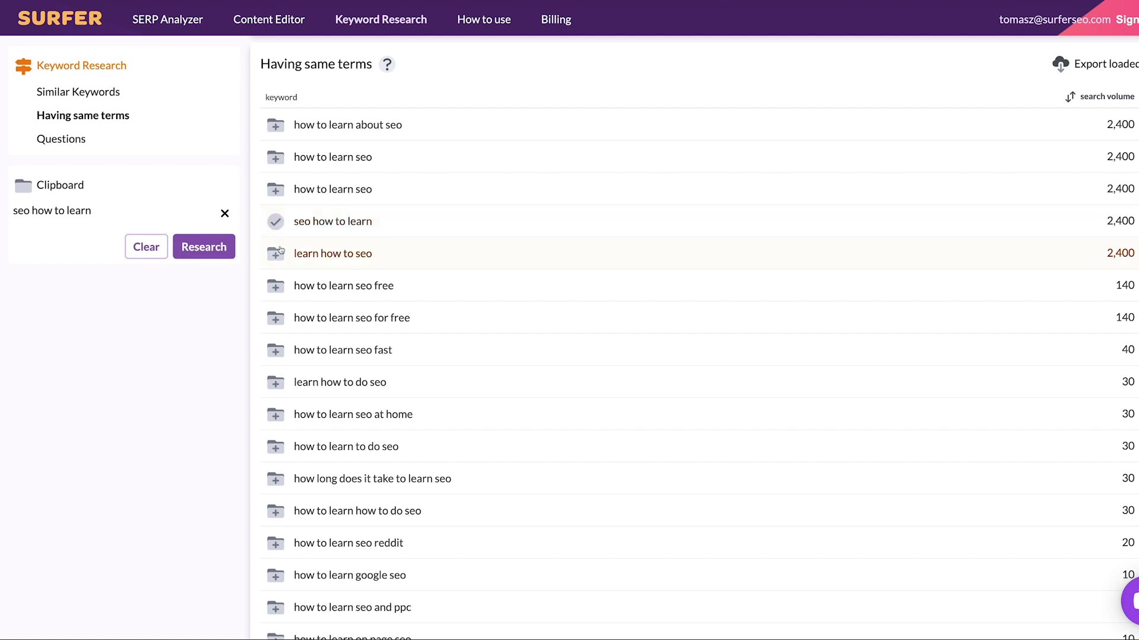
click(275, 382)
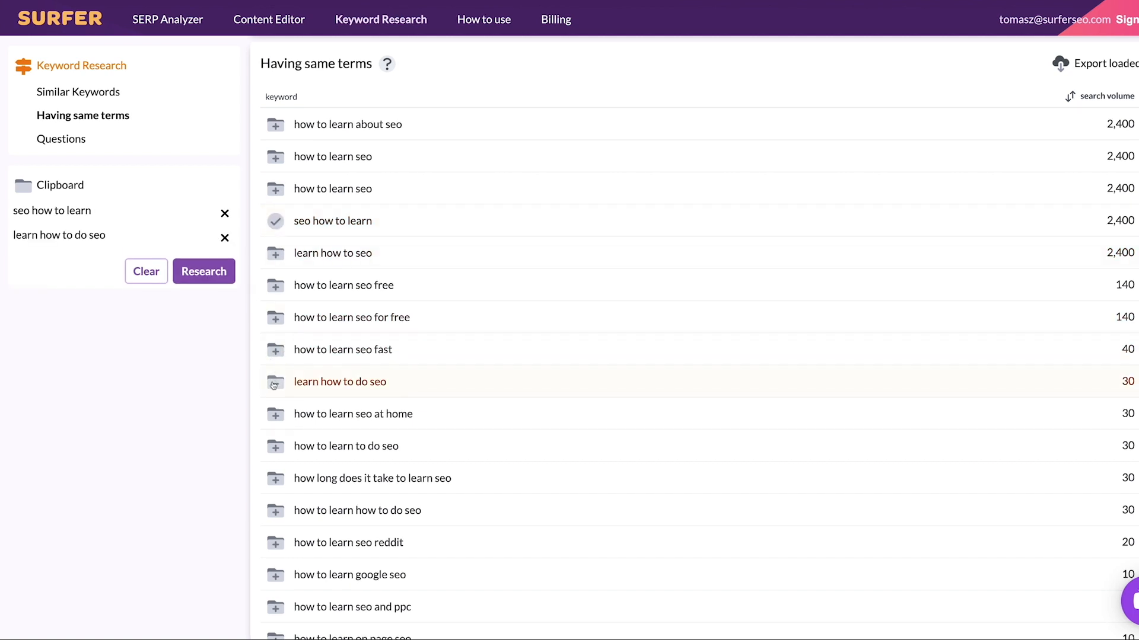
scroll(up, 3)
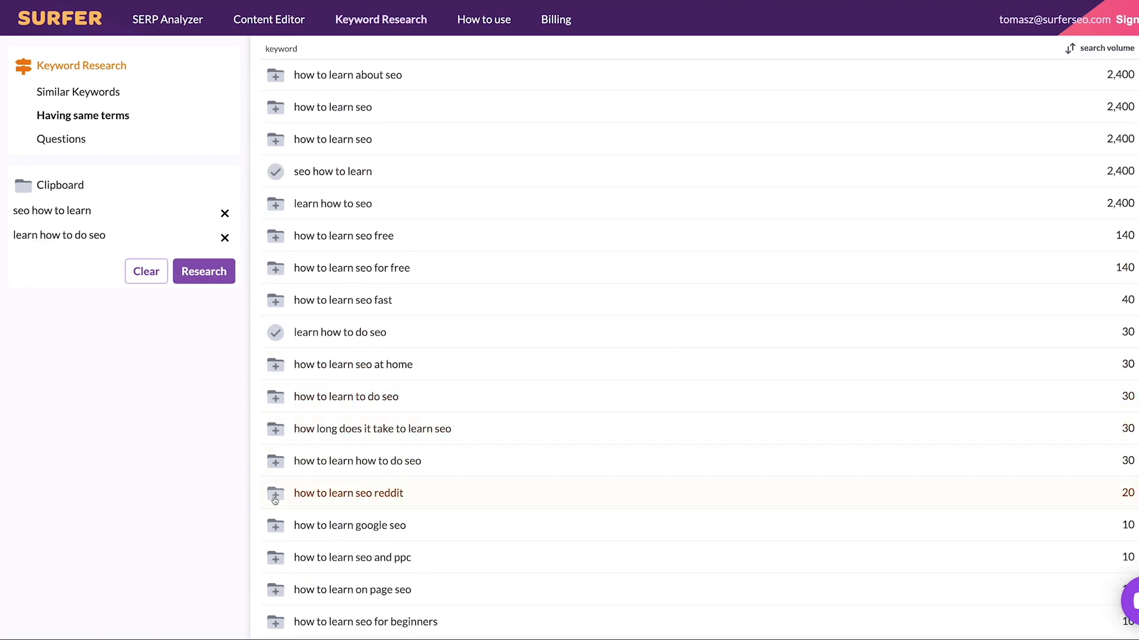
click(275, 558)
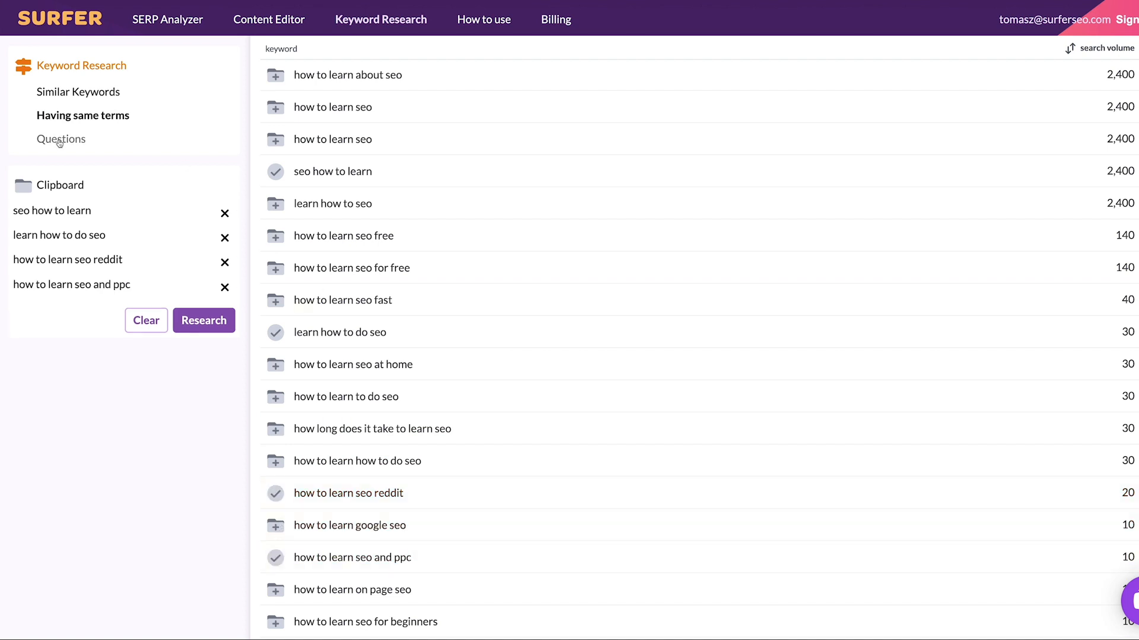
click(61, 139)
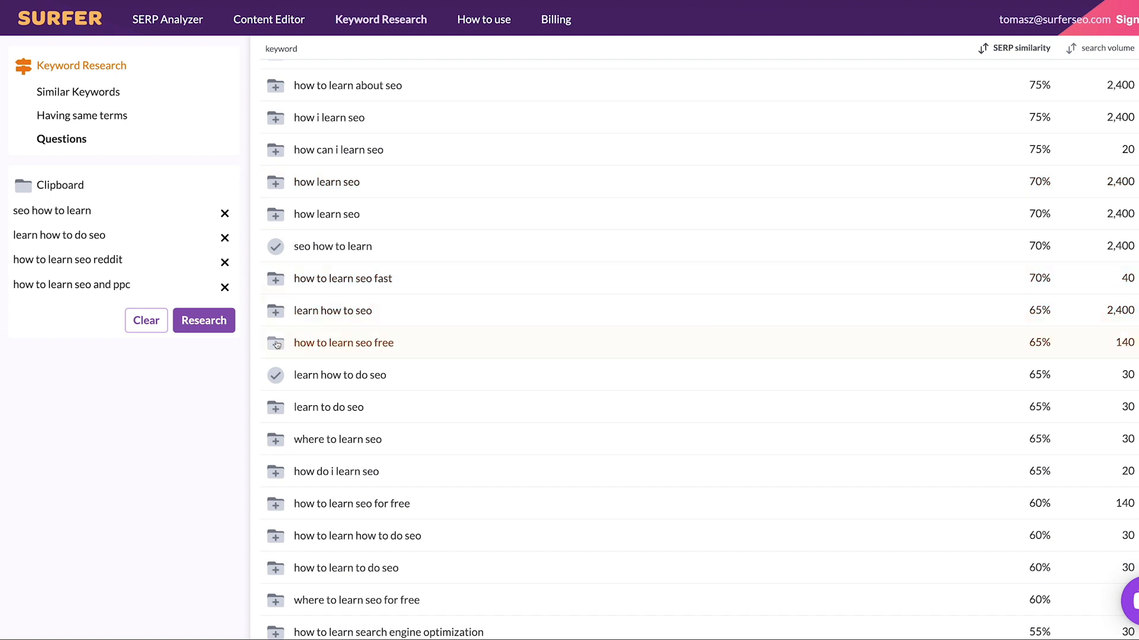
Step: Add 'how to learn seo free' to the clipboard, research all five keywords, then go to SERP Analyzer
click(276, 341)
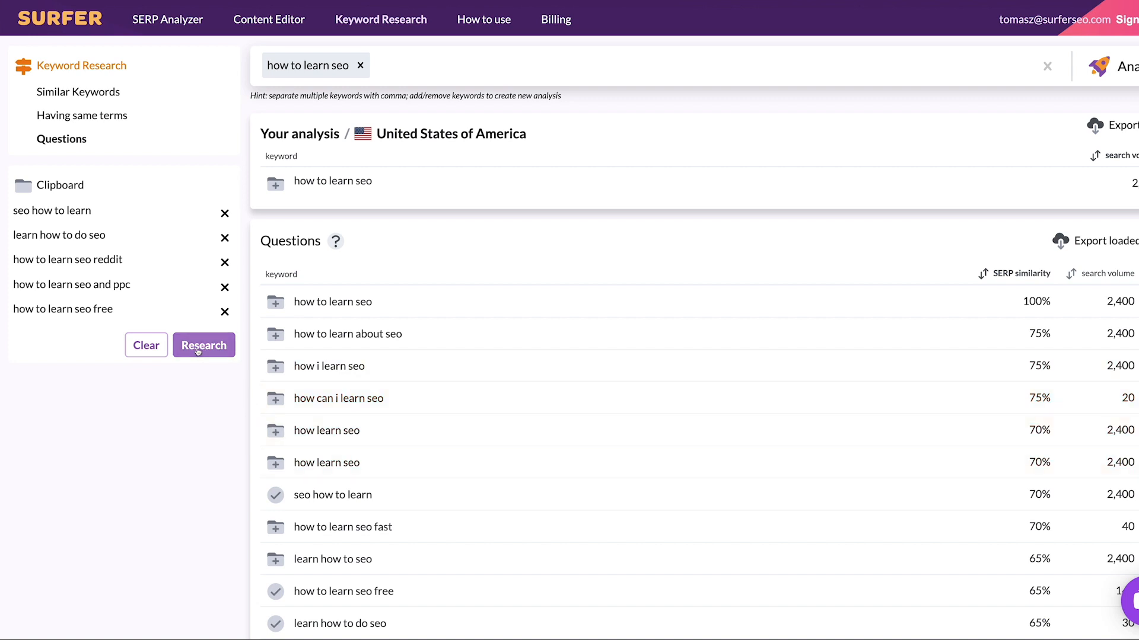
click(203, 345)
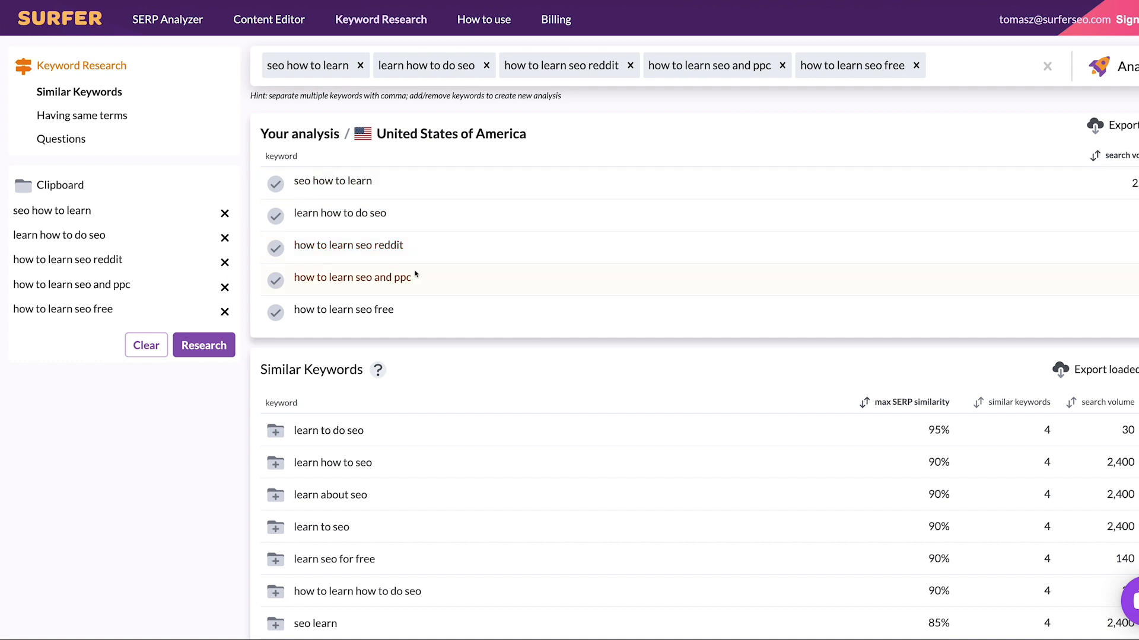
scroll(down, 3)
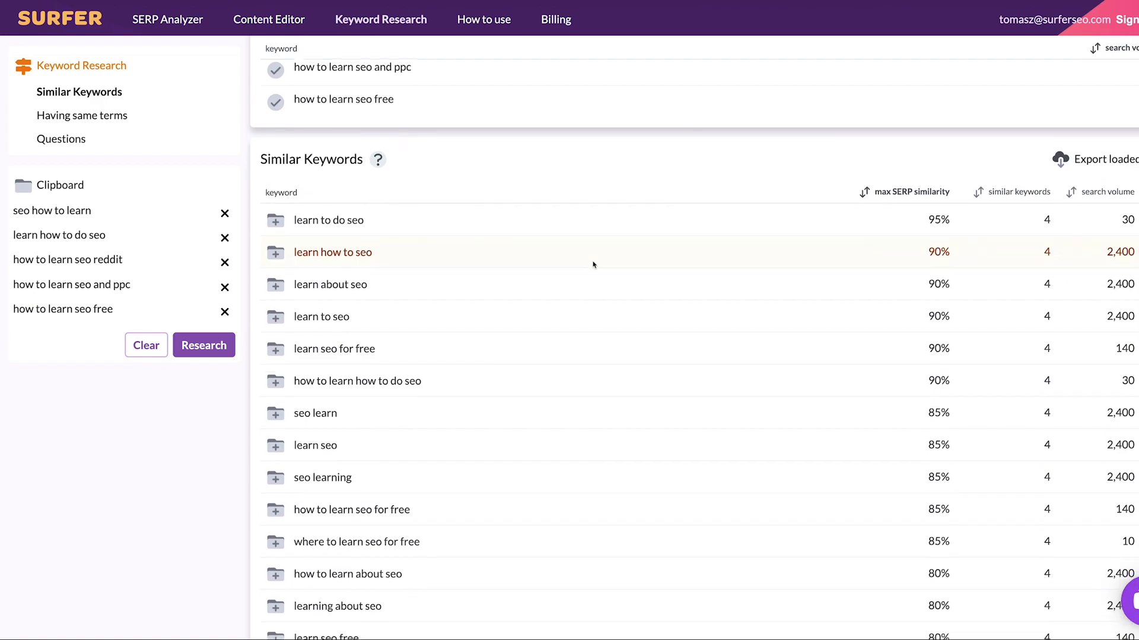
click(167, 19)
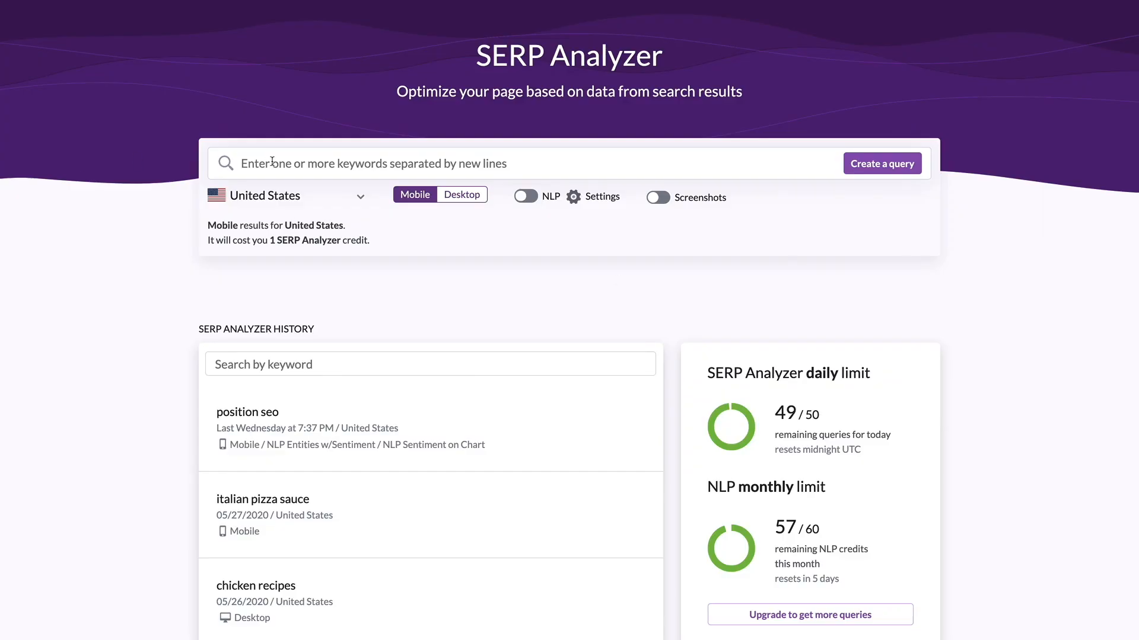
Step: Create a SERP Analyzer query for 'how to learn seo'
text(how t)
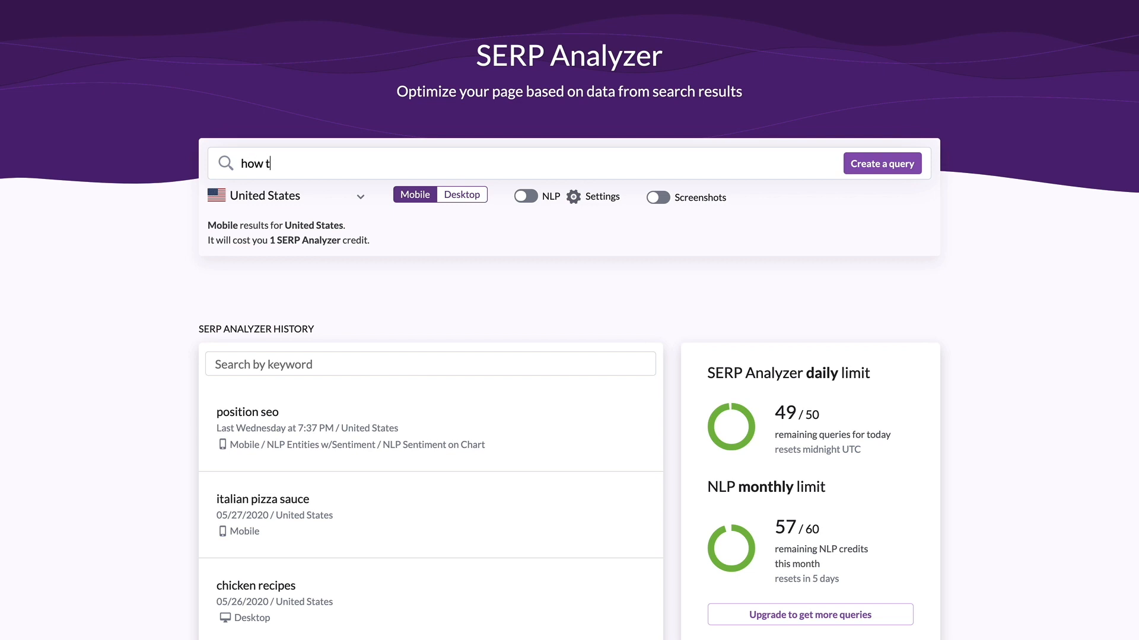
text(o learn seo)
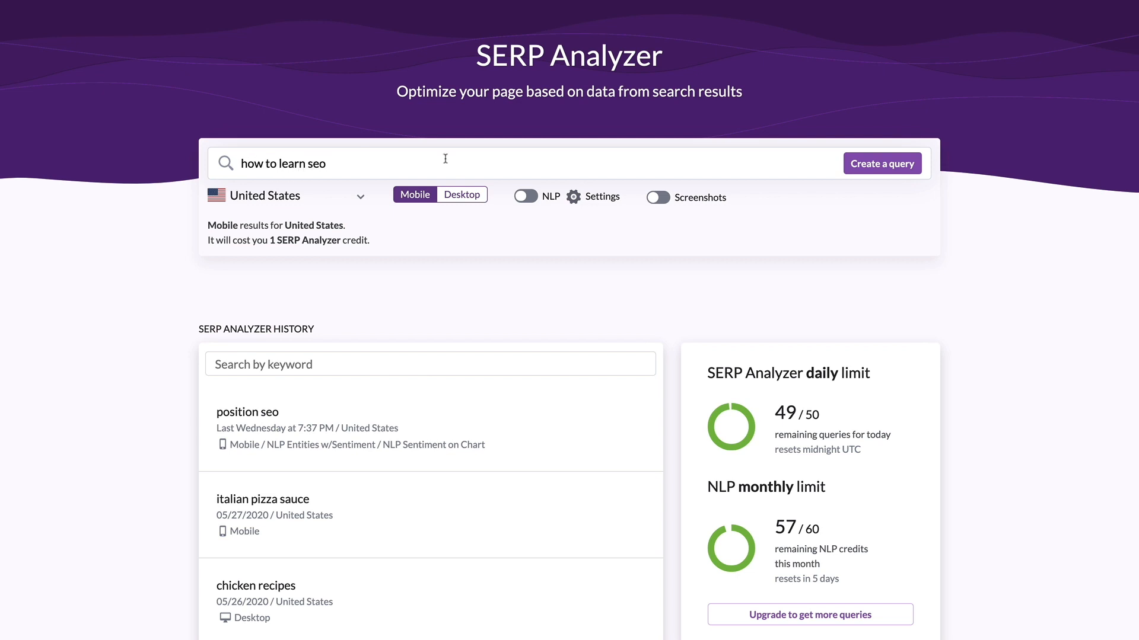
click(881, 162)
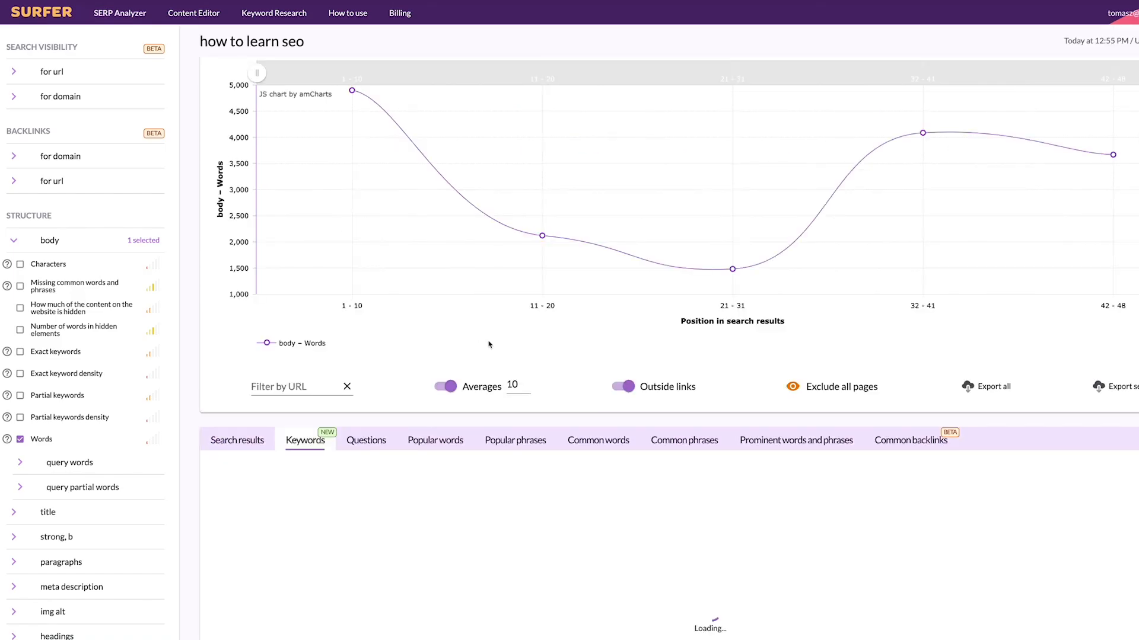
Step: Review Common Ranked Keywords and save the six top-ranking pages as competitors
scroll(down, 3)
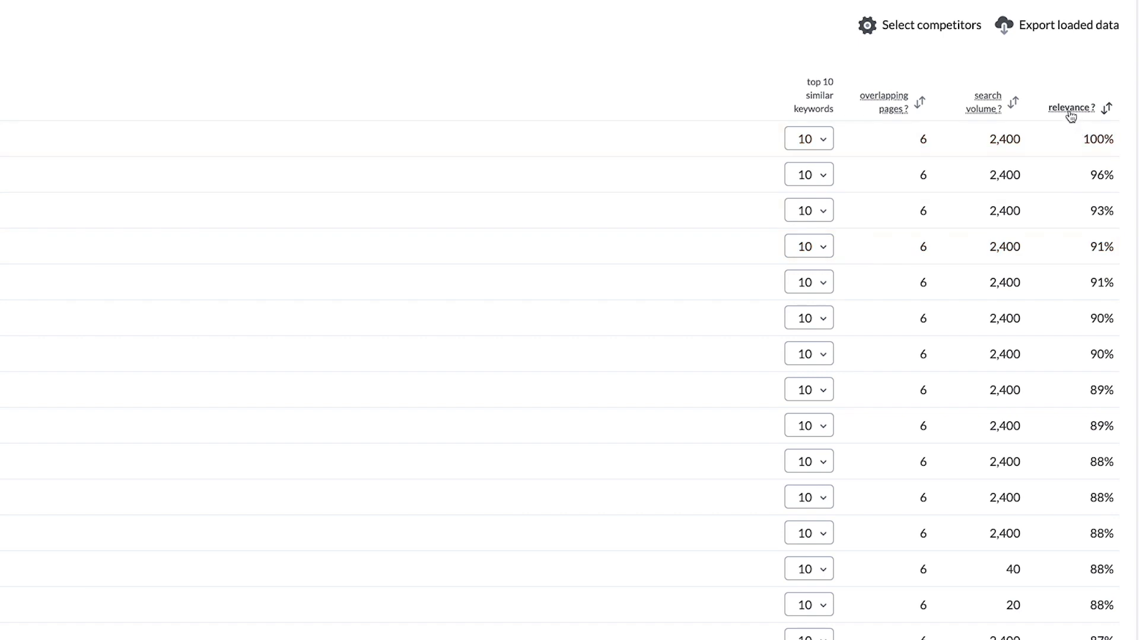
click(1071, 108)
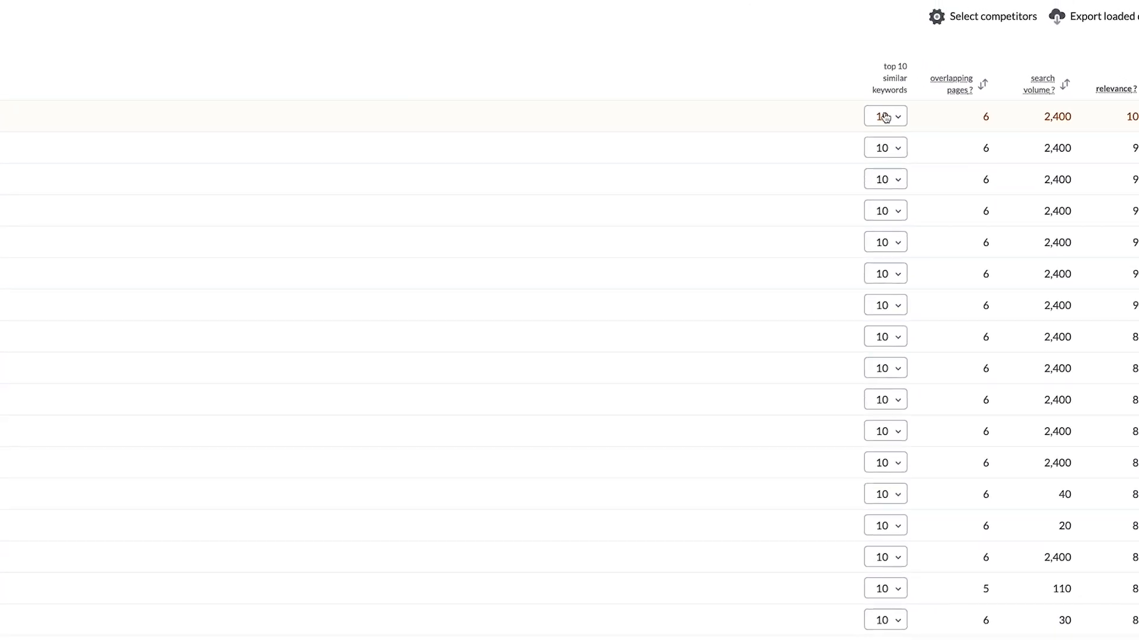
click(884, 116)
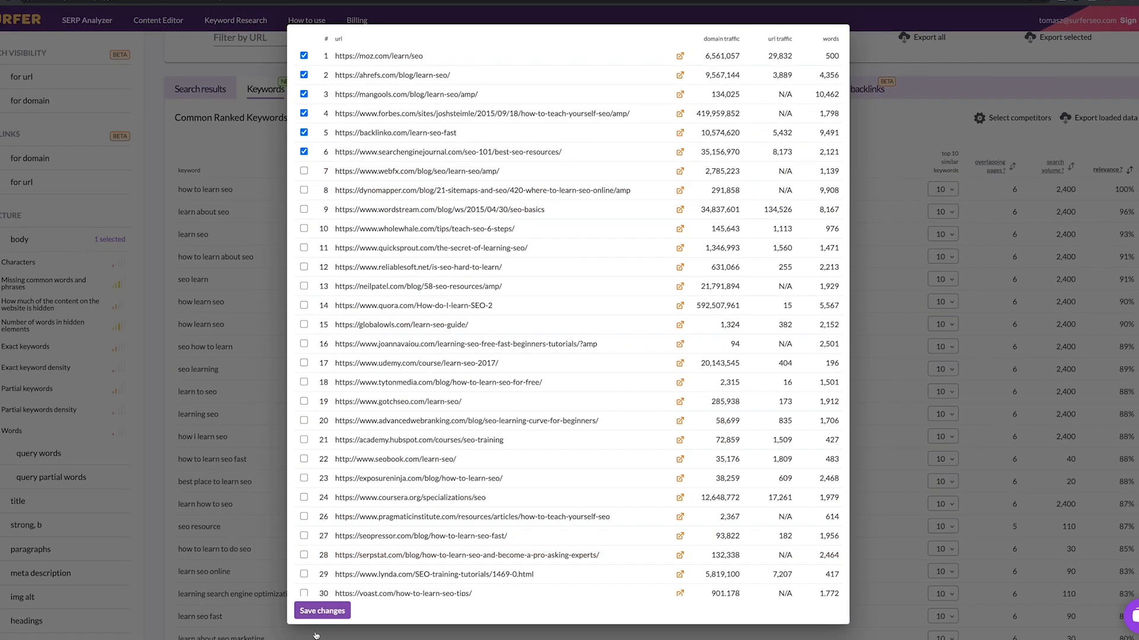
click(321, 610)
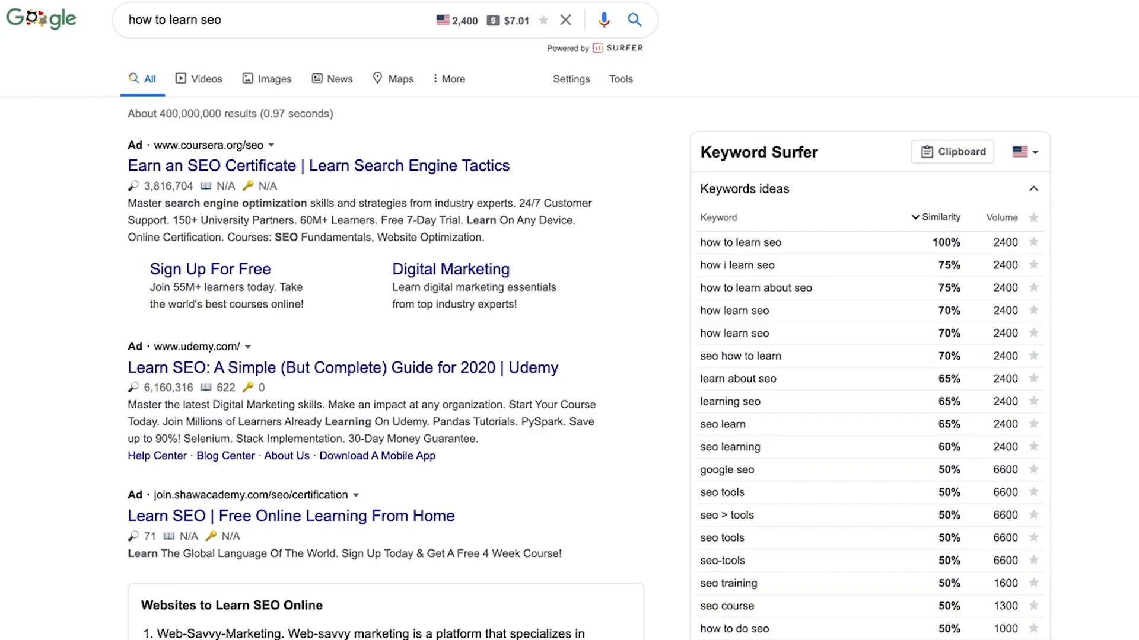
mouse_move(756, 287)
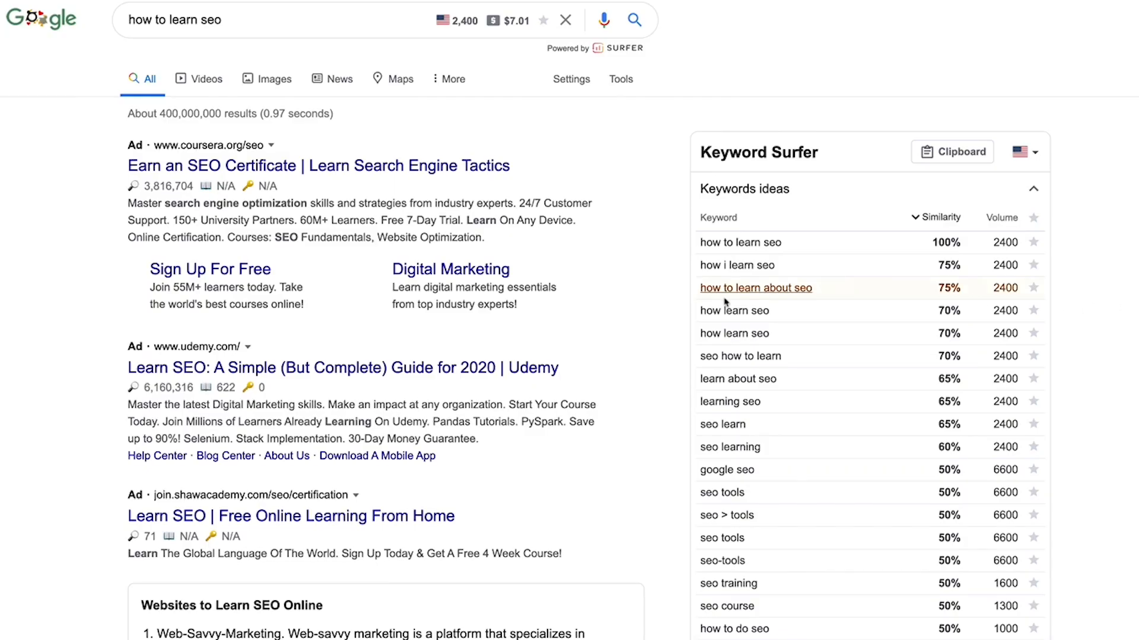
Step: Star the top keyword ideas including how i learn seo, then check and close the Clipboard
scroll(down, 3)
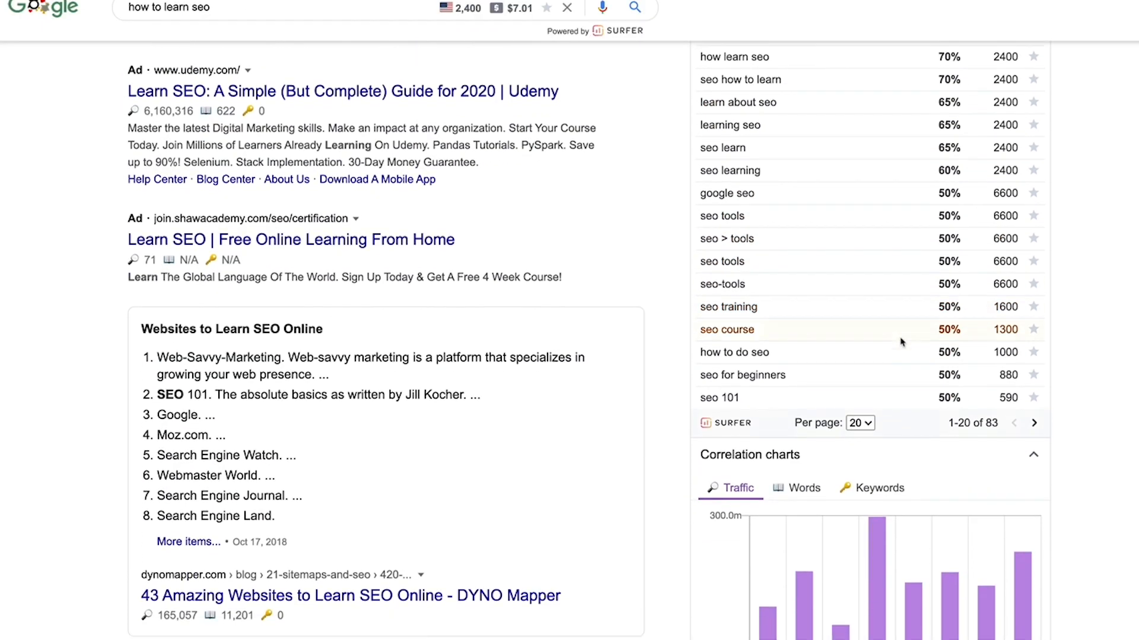
scroll(up, 3)
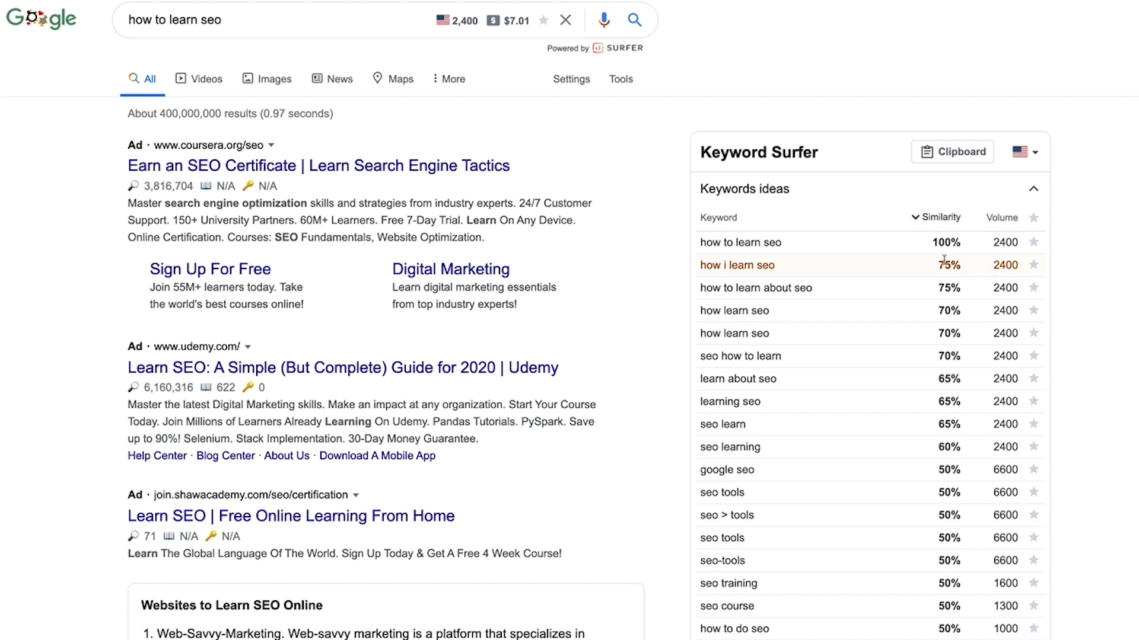
mouse_move(740, 287)
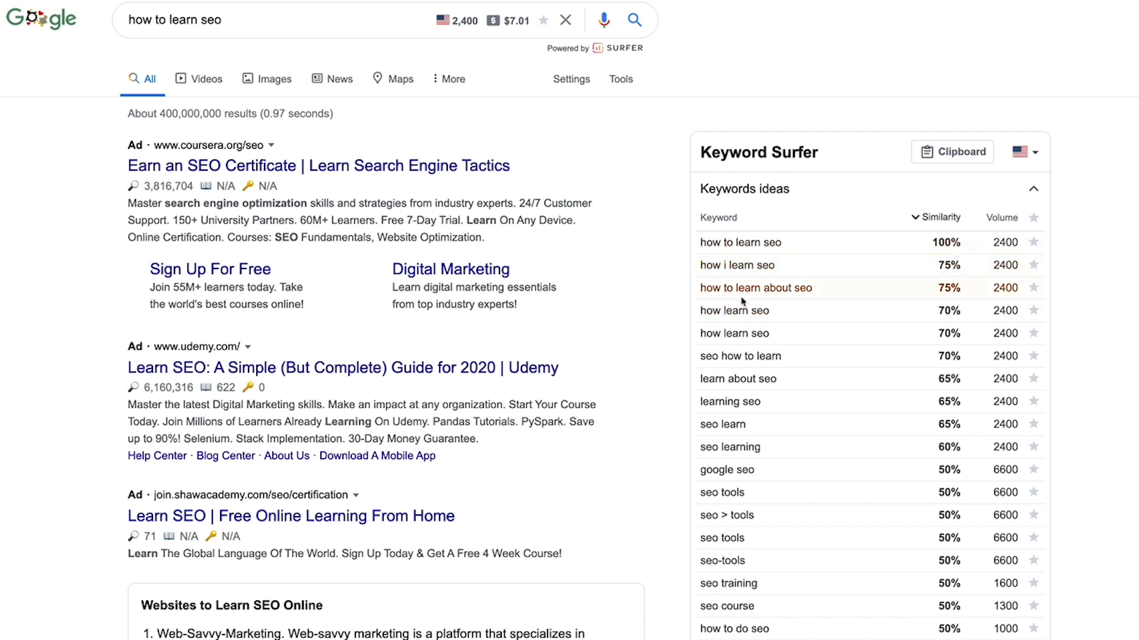
mouse_move(1001, 218)
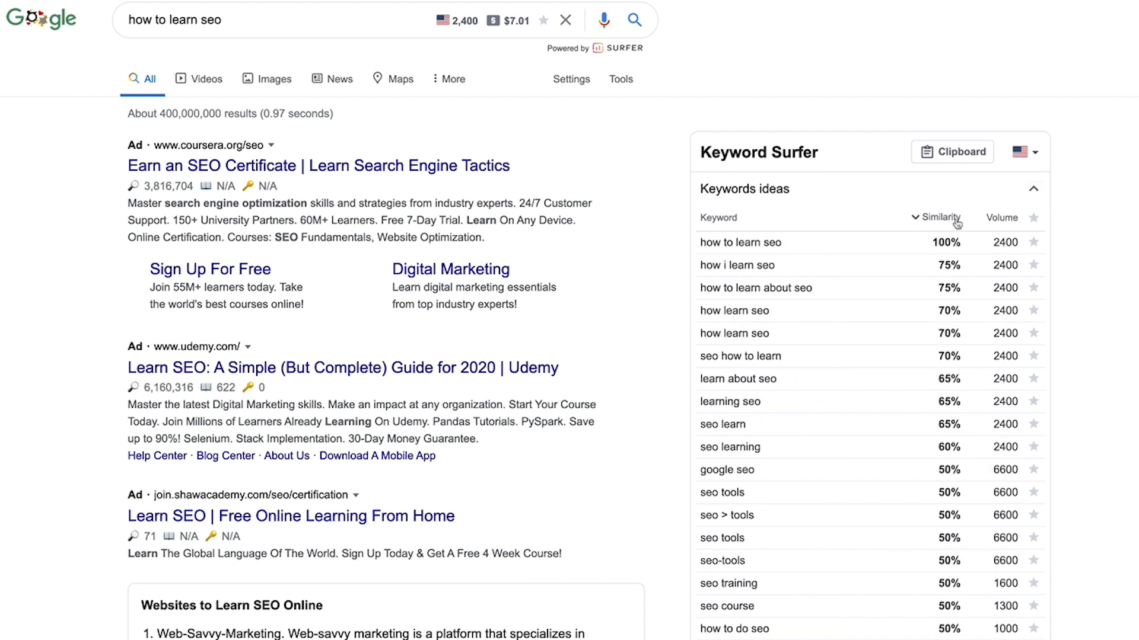
click(1033, 242)
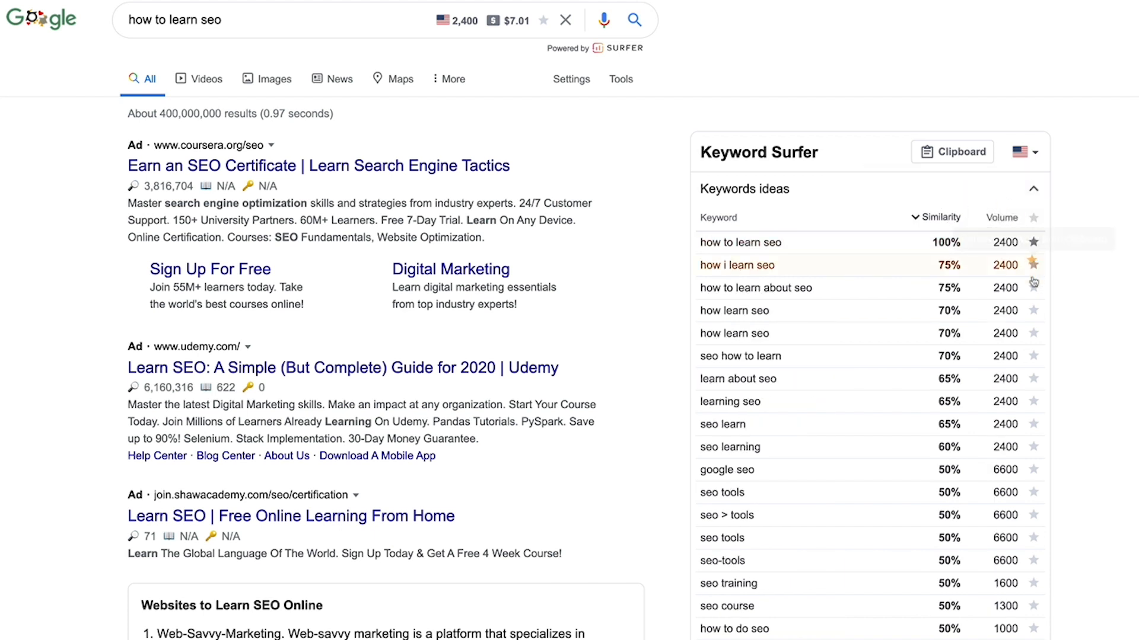
click(952, 151)
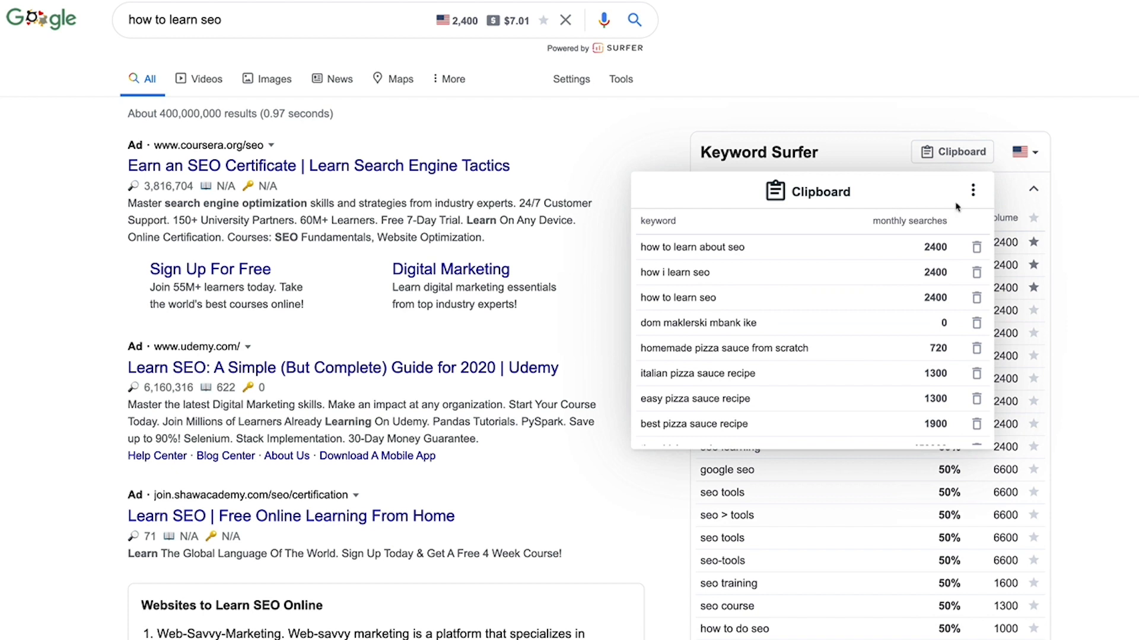
click(973, 189)
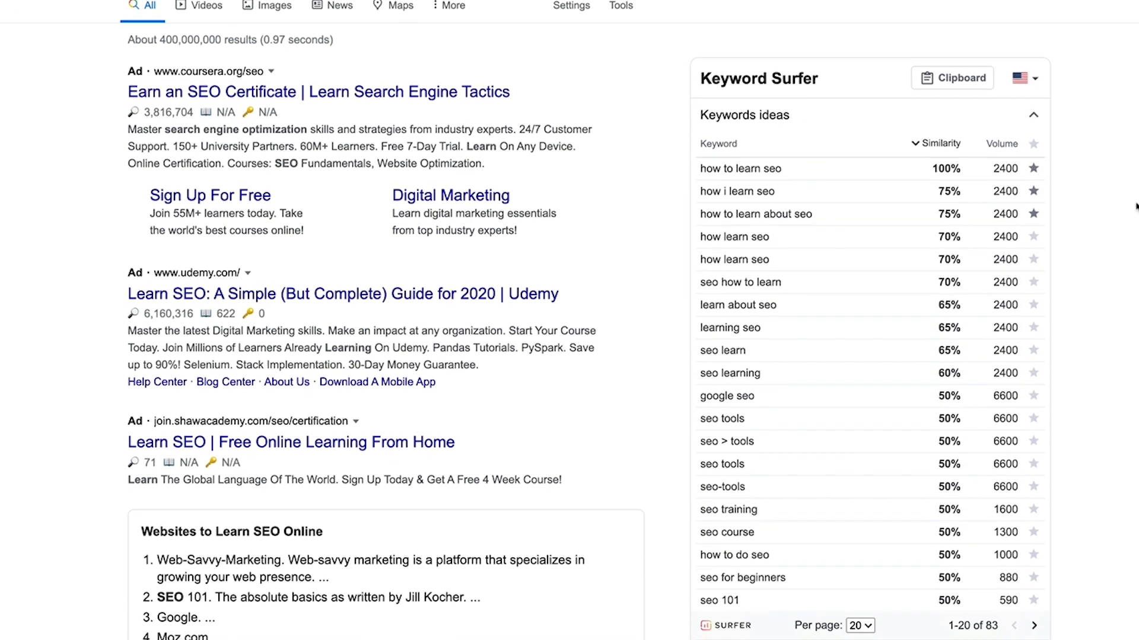
scroll(down, 3)
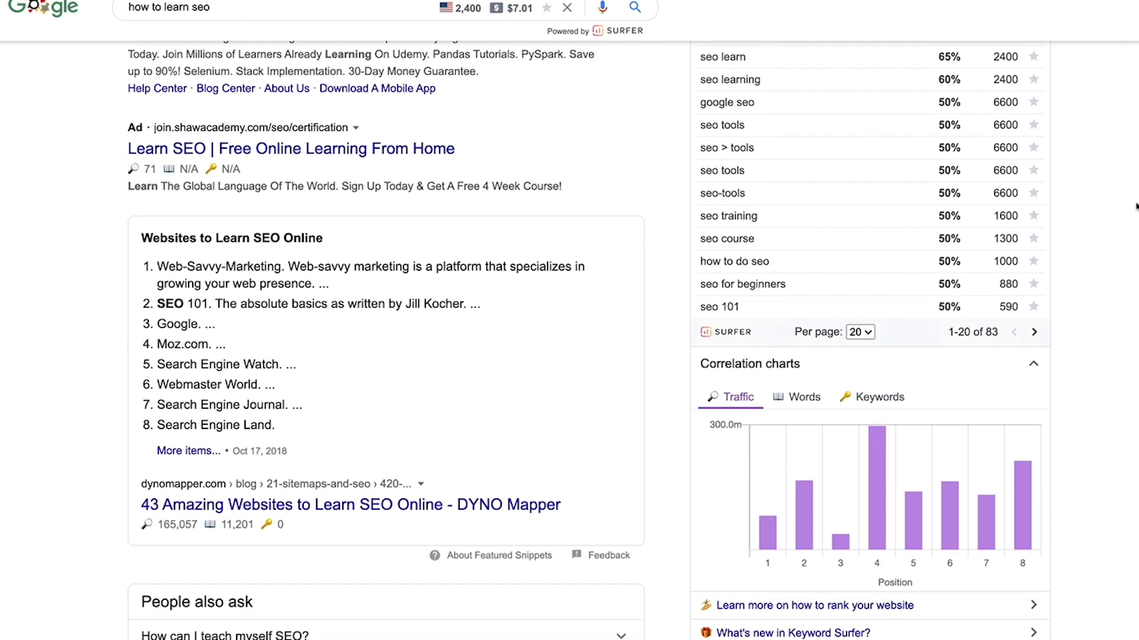
scroll(down, 3)
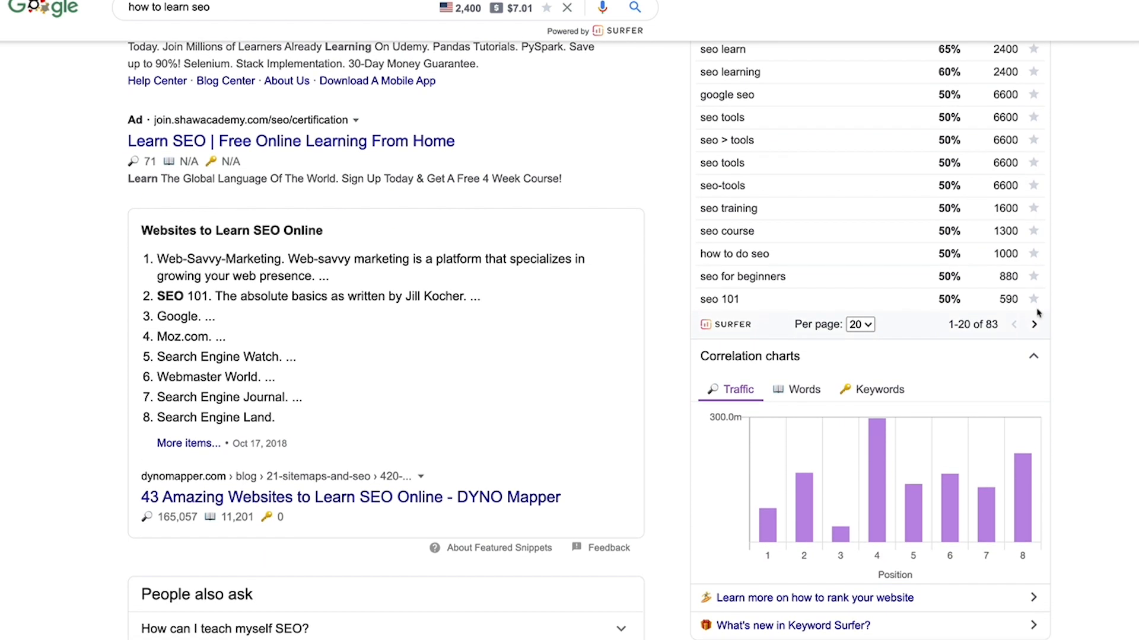
click(796, 389)
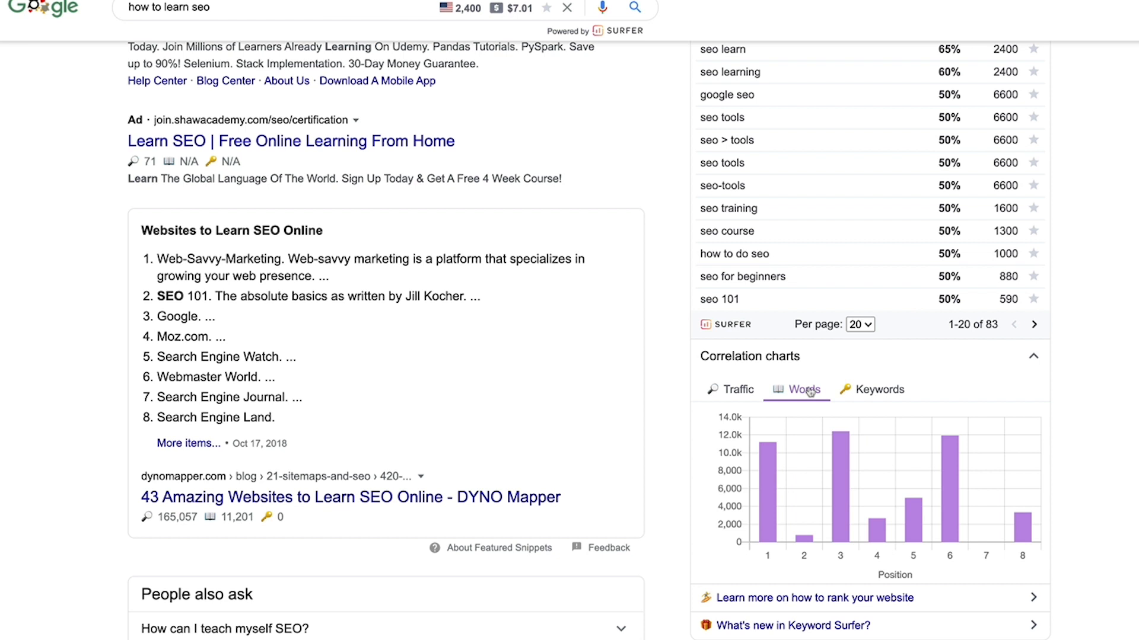
mouse_move(760, 393)
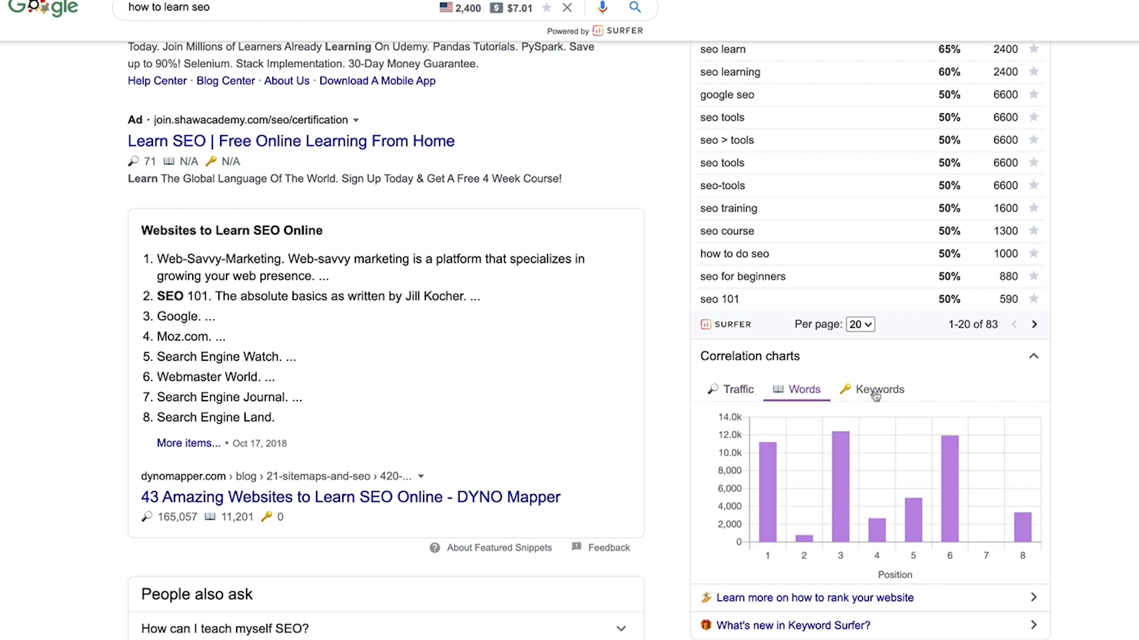
click(879, 389)
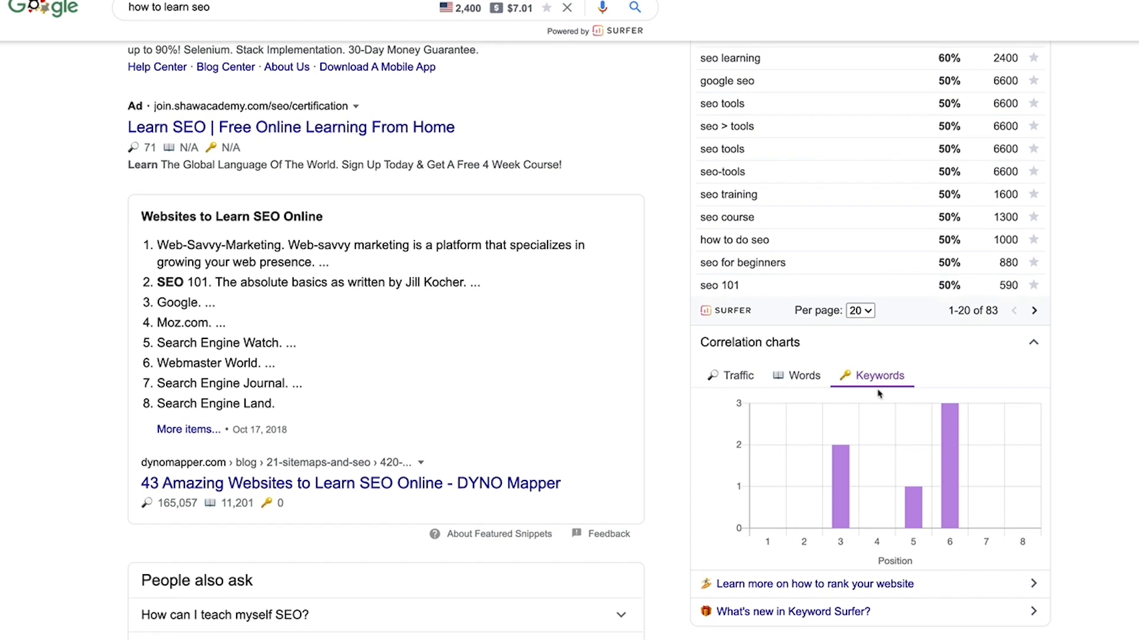
click(736, 376)
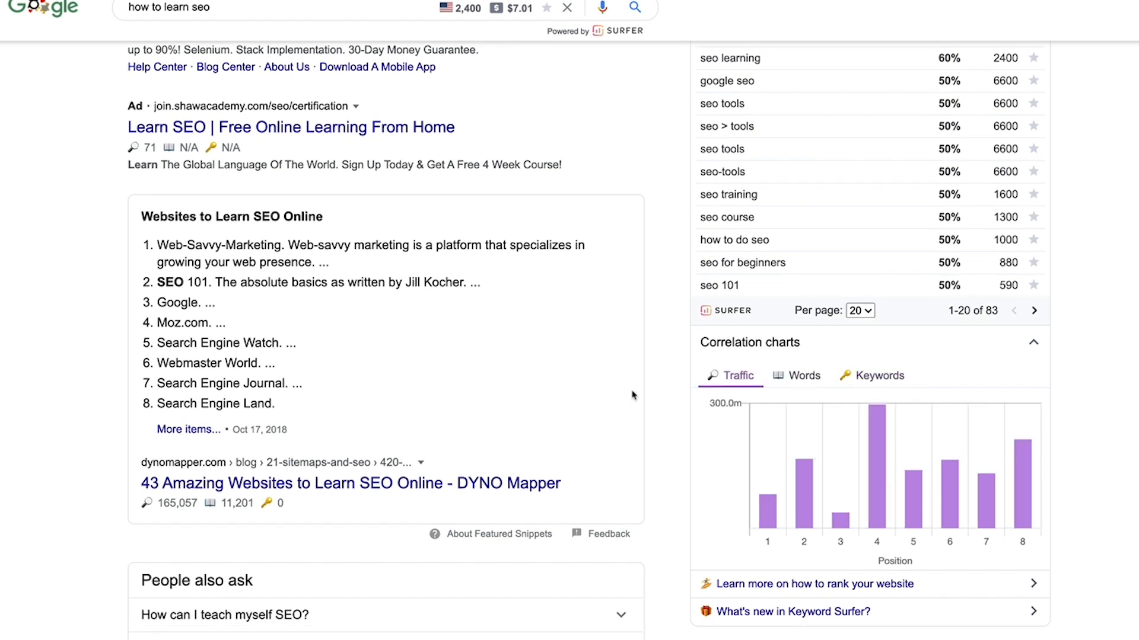
scroll(down, 3)
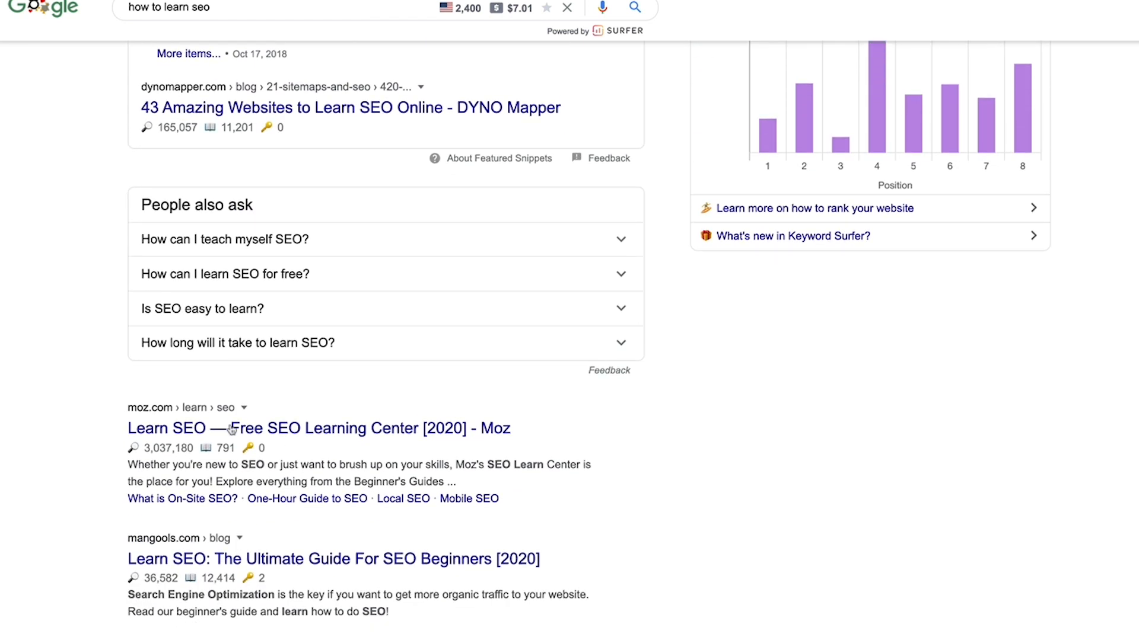